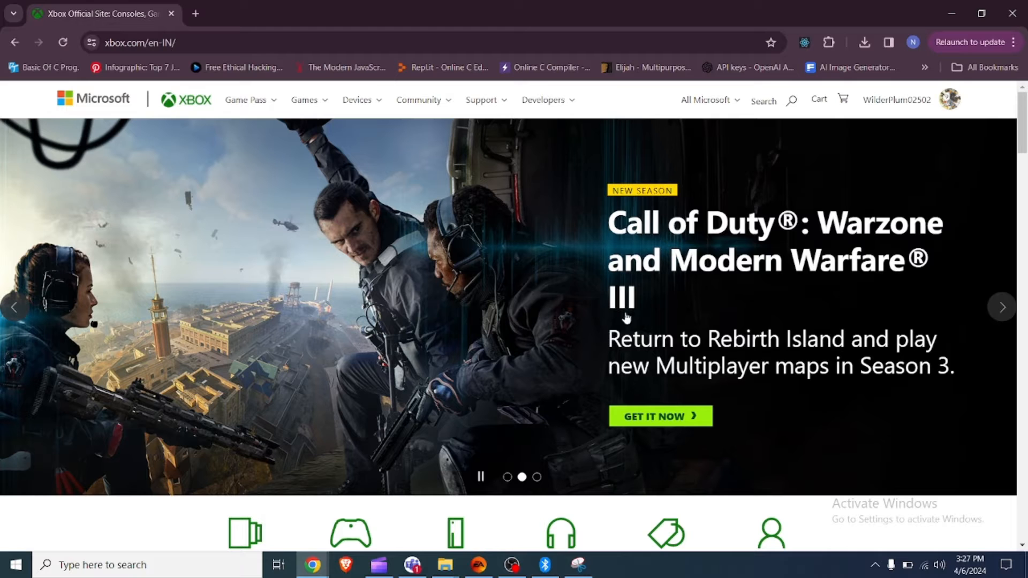
# - Reach the Xbox account settings from the account menu and go to Privacy & online safety
pyautogui.click(949, 99)
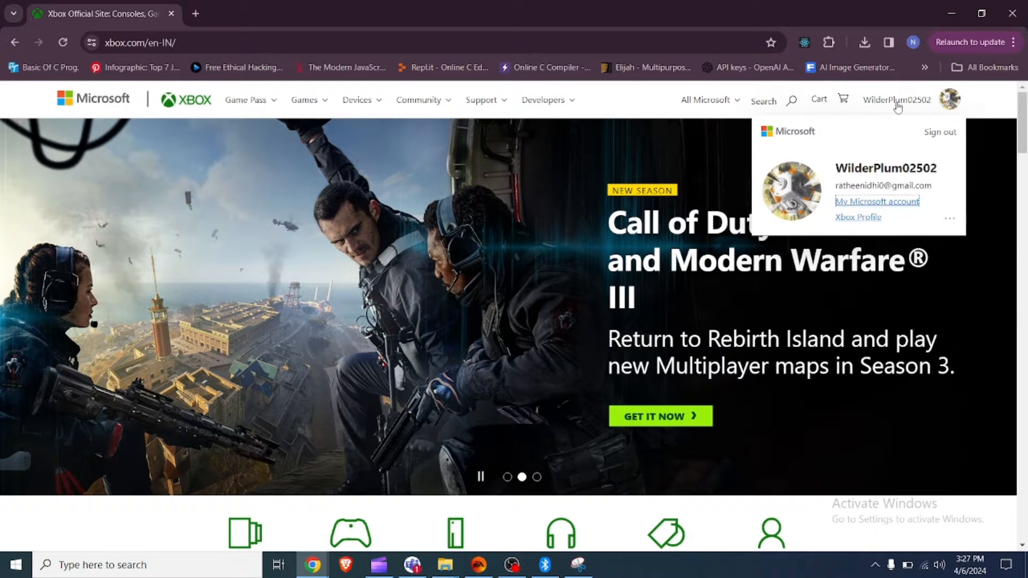
pyautogui.click(949, 217)
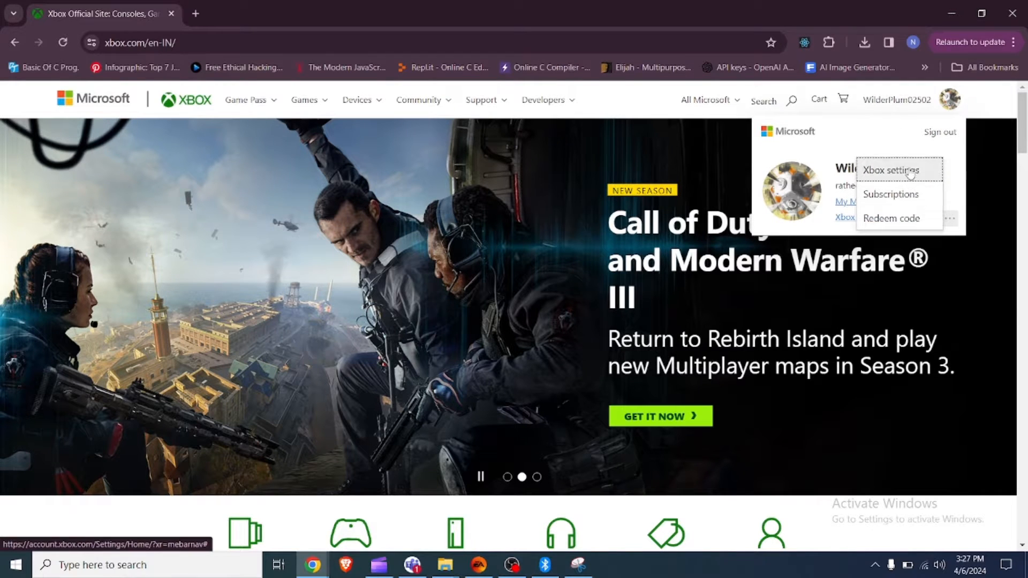
pyautogui.click(890, 171)
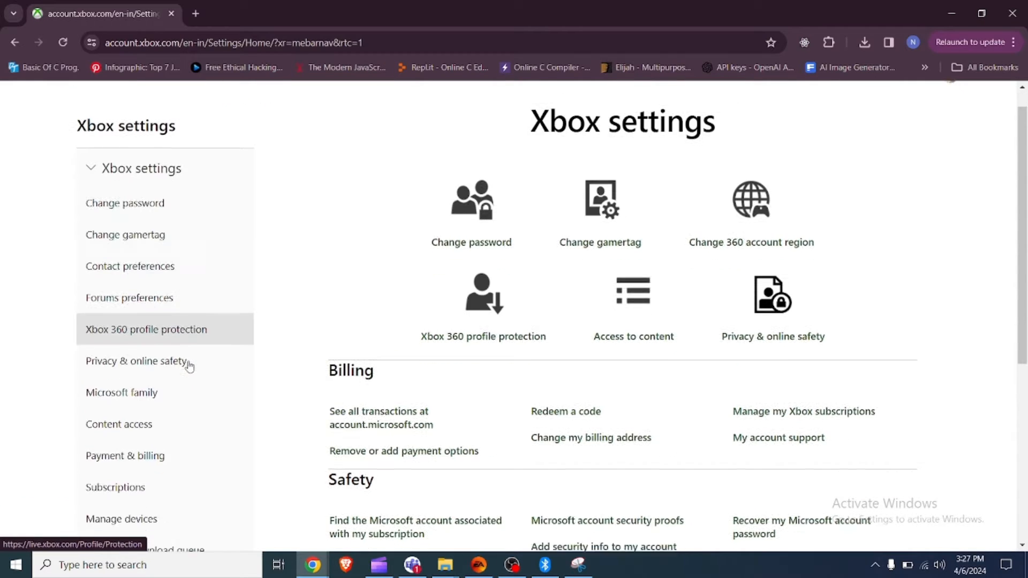
pyautogui.click(136, 360)
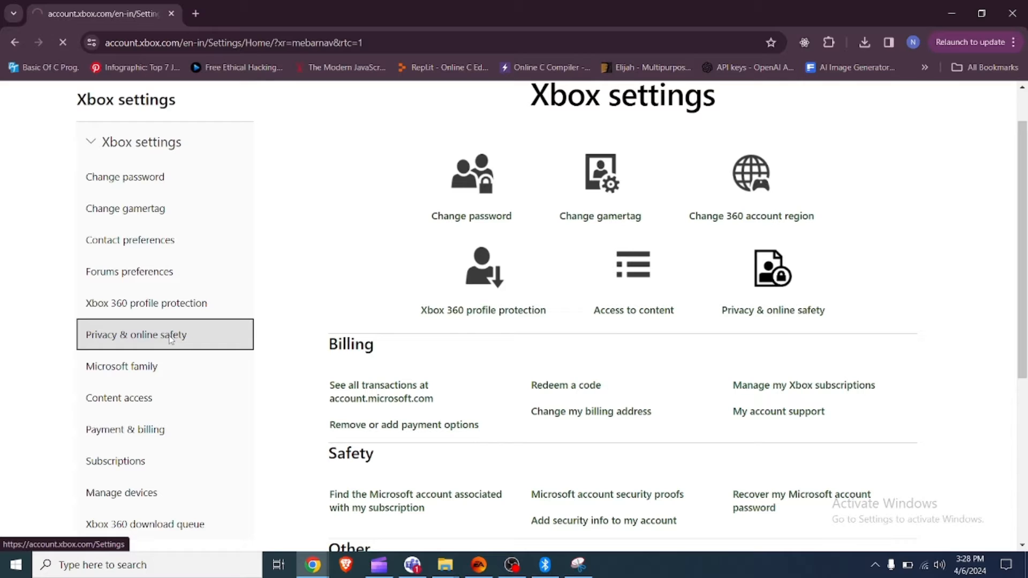
# - Set 'Others can see your Xbox profile details' to Everyone and submit the privacy settings
pyautogui.click(136, 334)
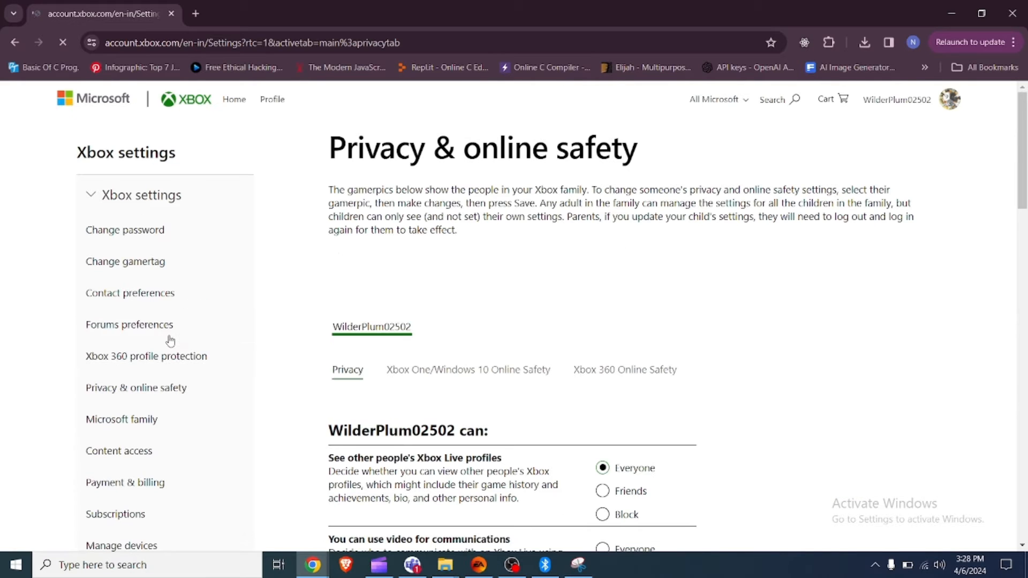
pyautogui.scroll(-3)
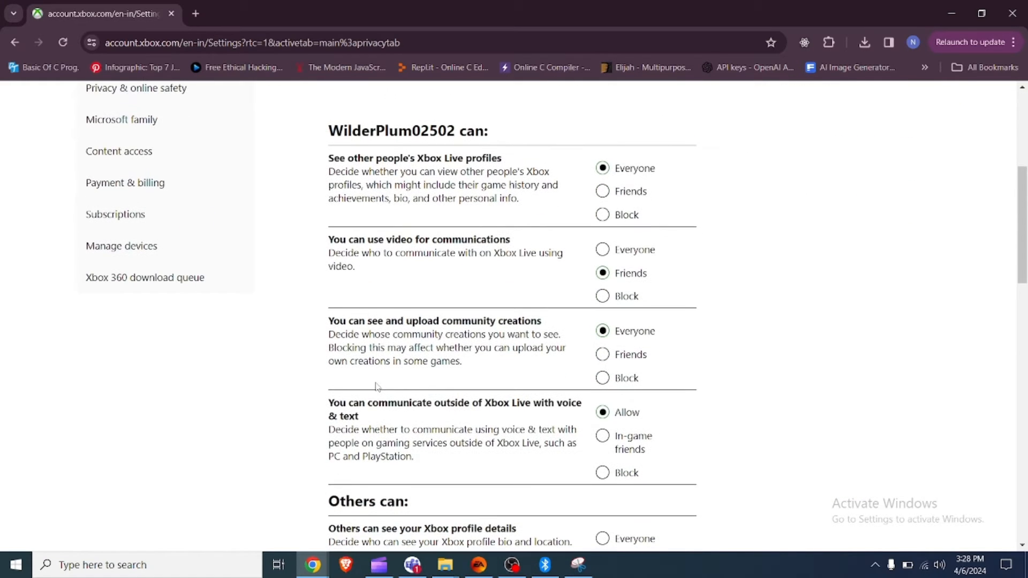
pyautogui.scroll(-3)
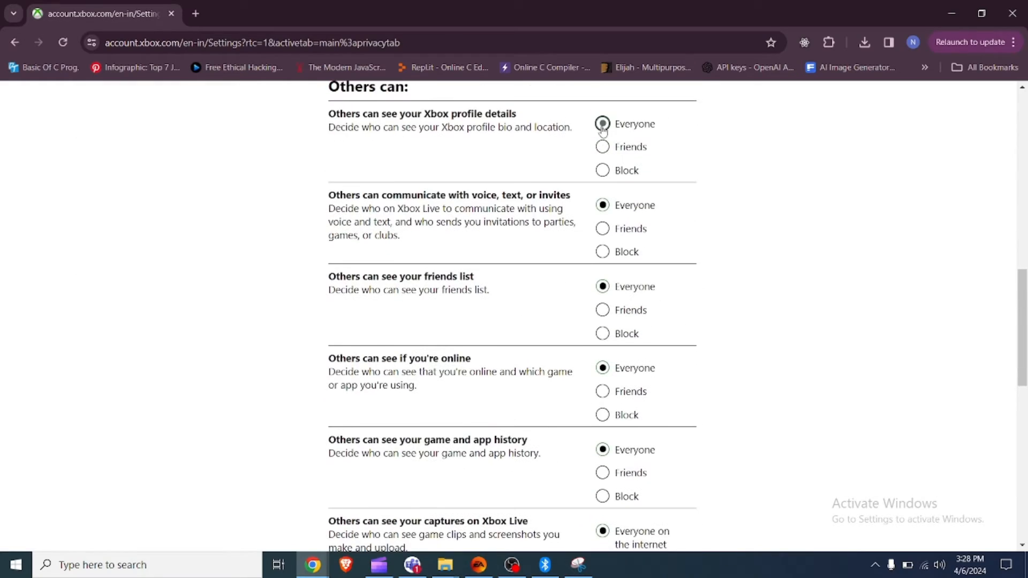
pyautogui.scroll(-3)
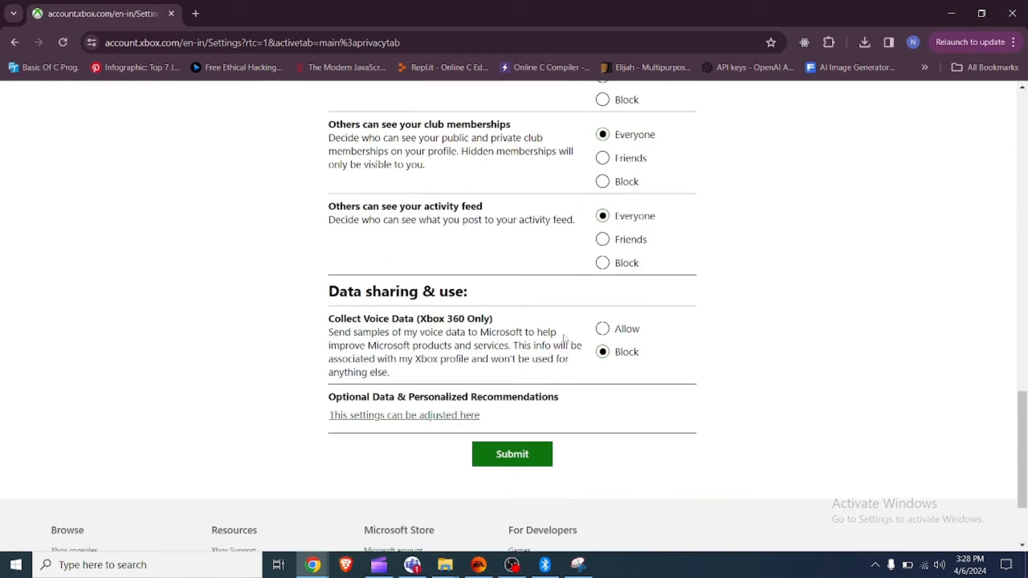
pyautogui.click(512, 454)
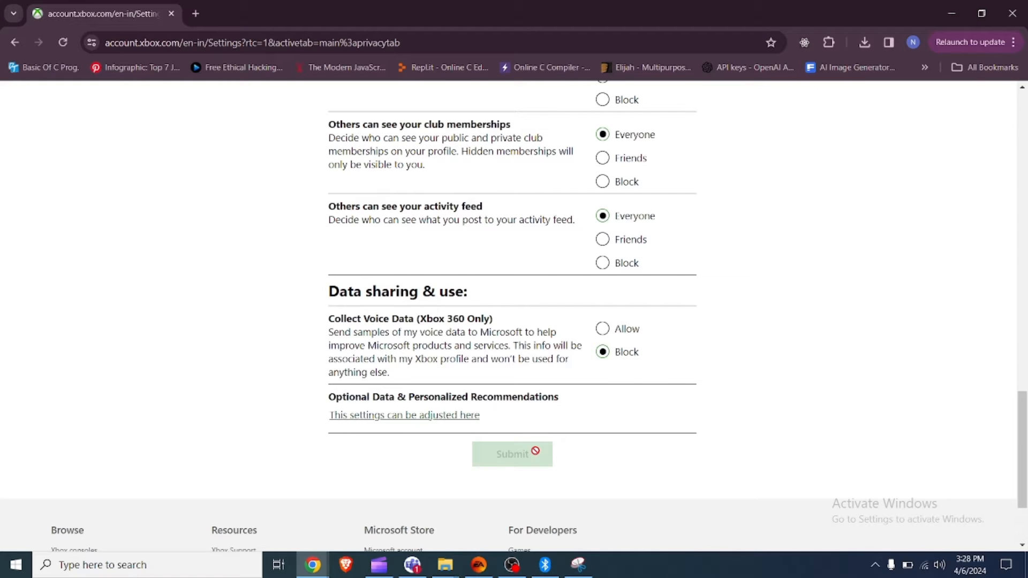
pyautogui.click(512, 454)
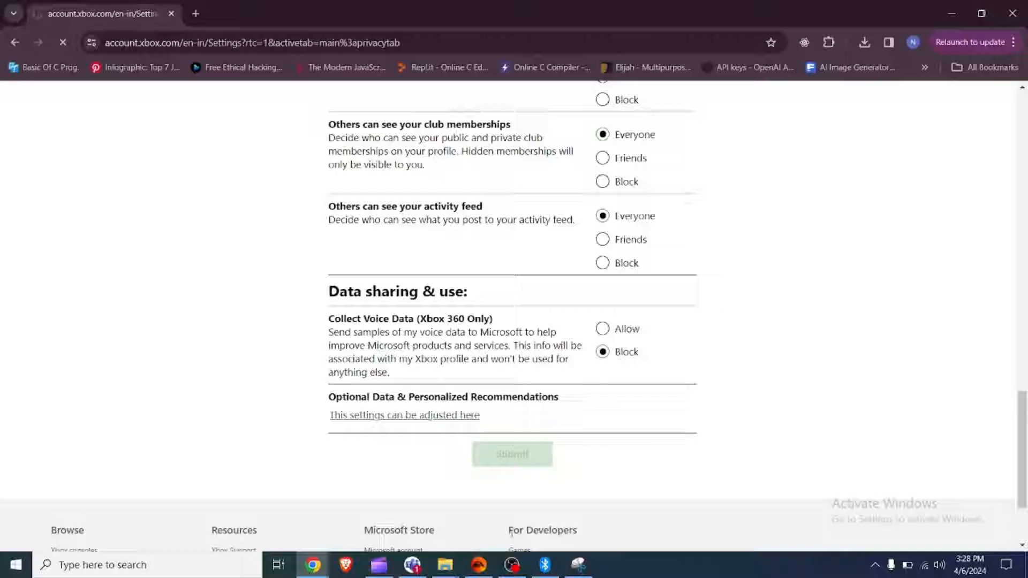
# - In Settings > Apps, find the Xbox app via 'xb' and reach its advanced options with background permission on
pyautogui.click(15, 564)
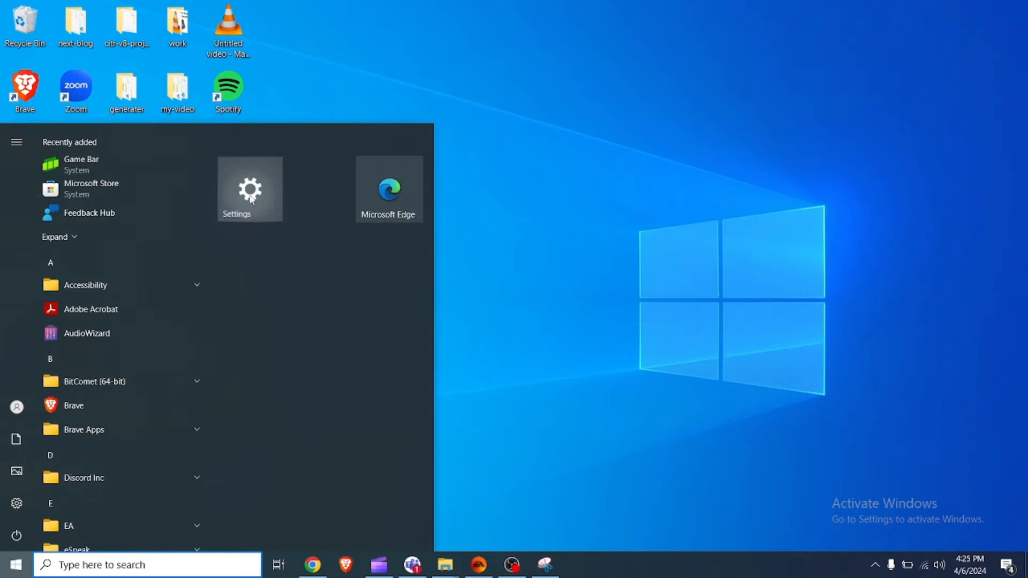
pyautogui.click(249, 188)
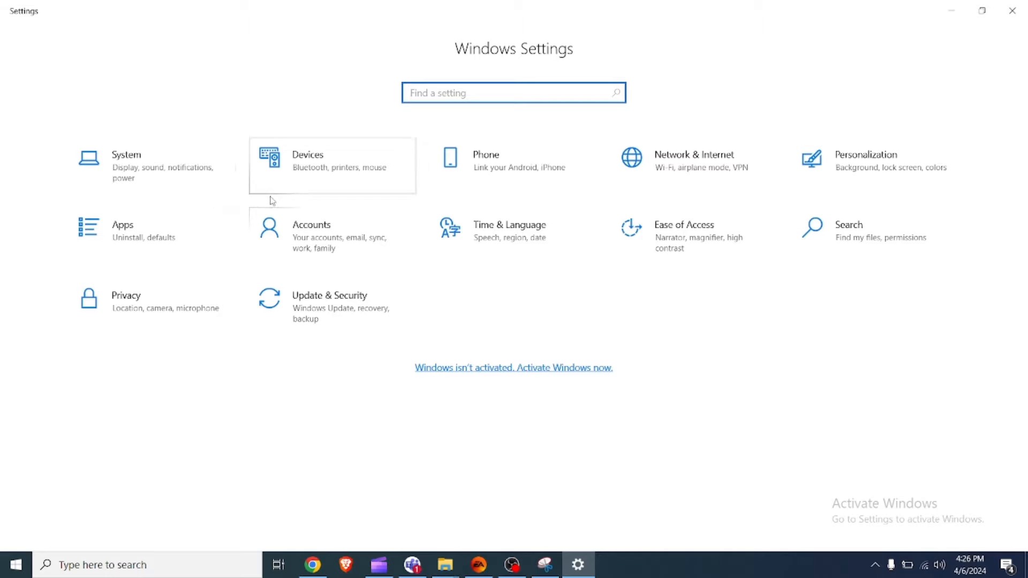
pyautogui.moveTo(200, 246)
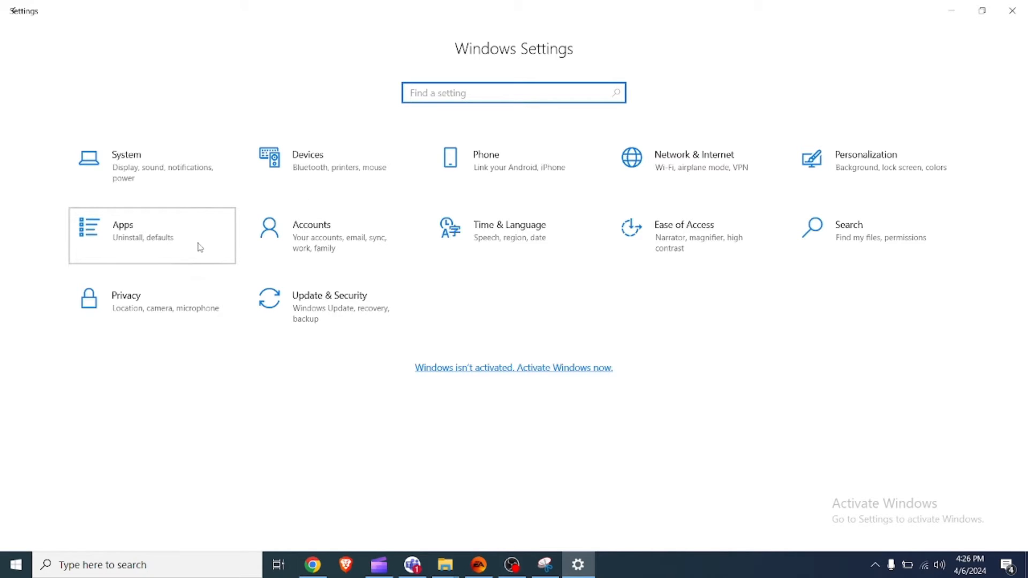
pyautogui.click(151, 236)
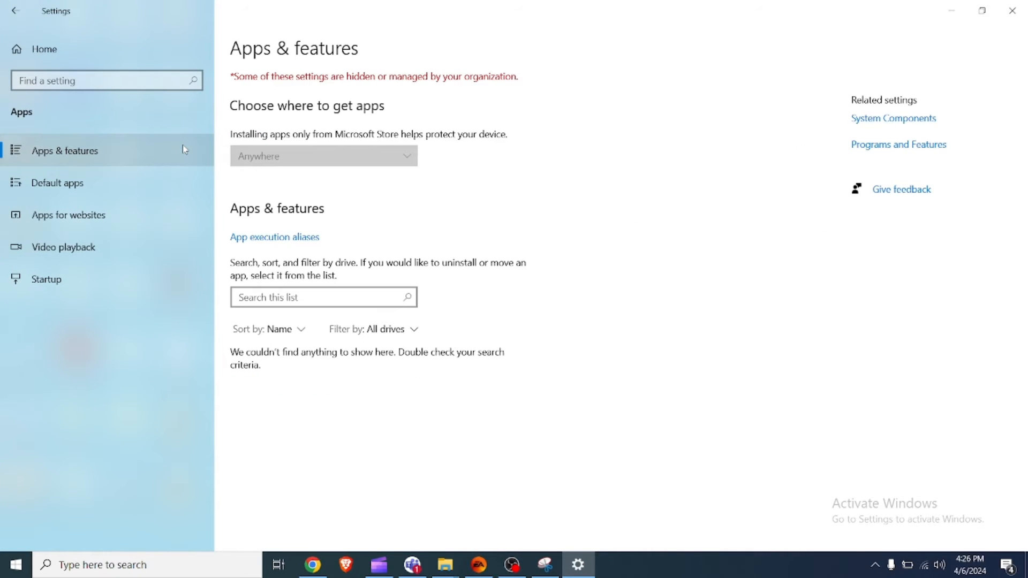
pyautogui.click(322, 297)
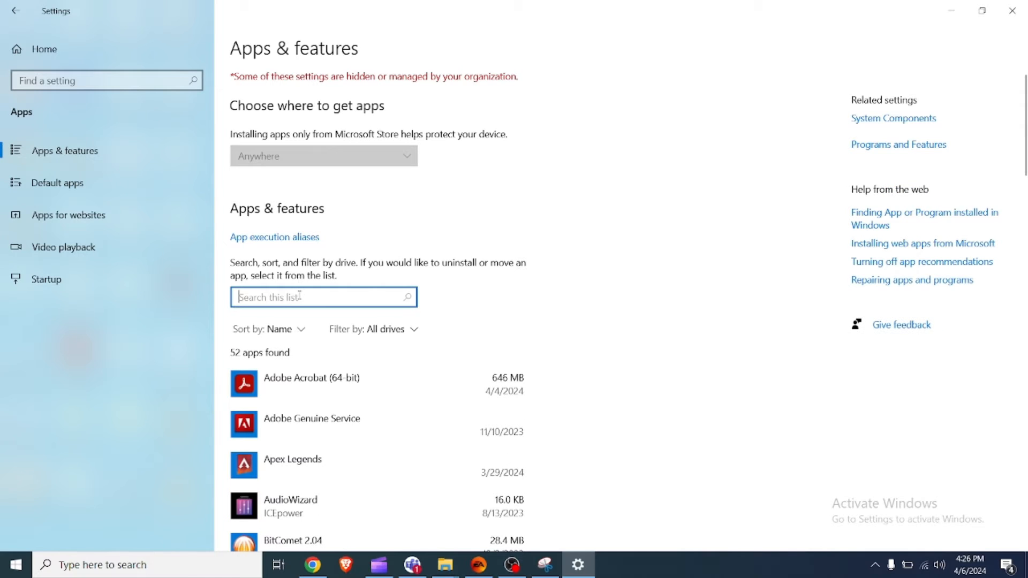
pyautogui.write('xb')
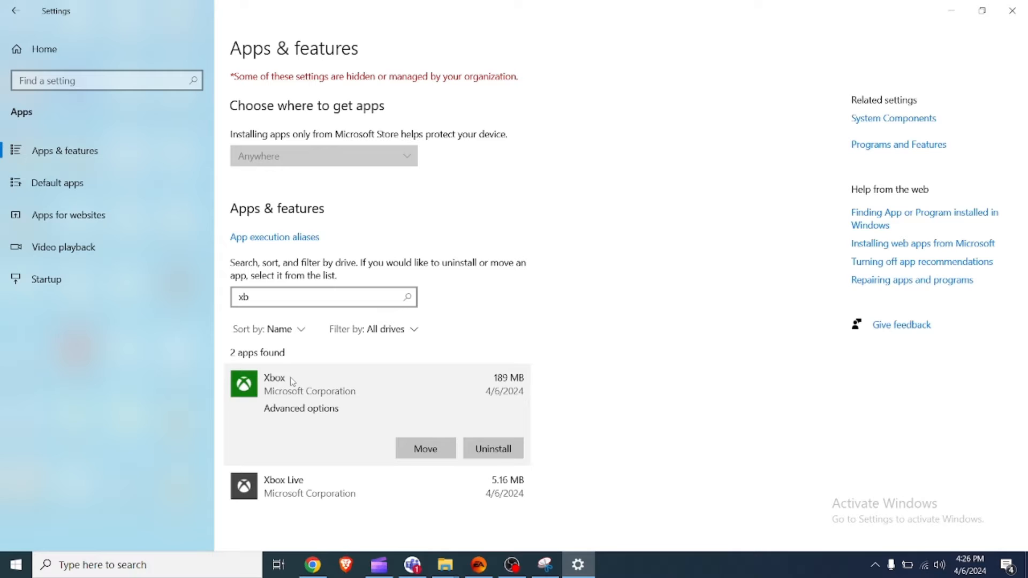
pyautogui.click(300, 408)
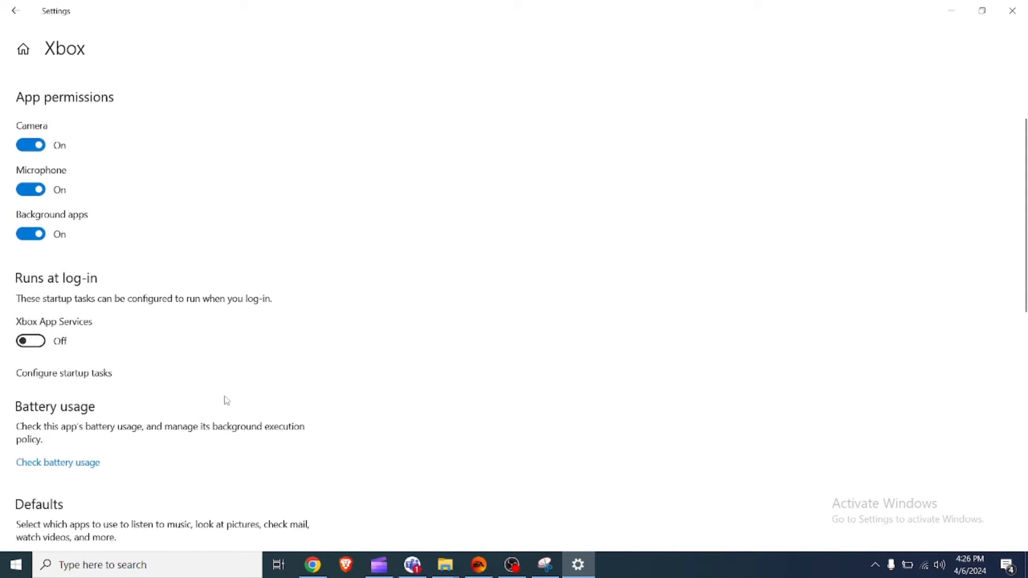
pyautogui.scroll(3)
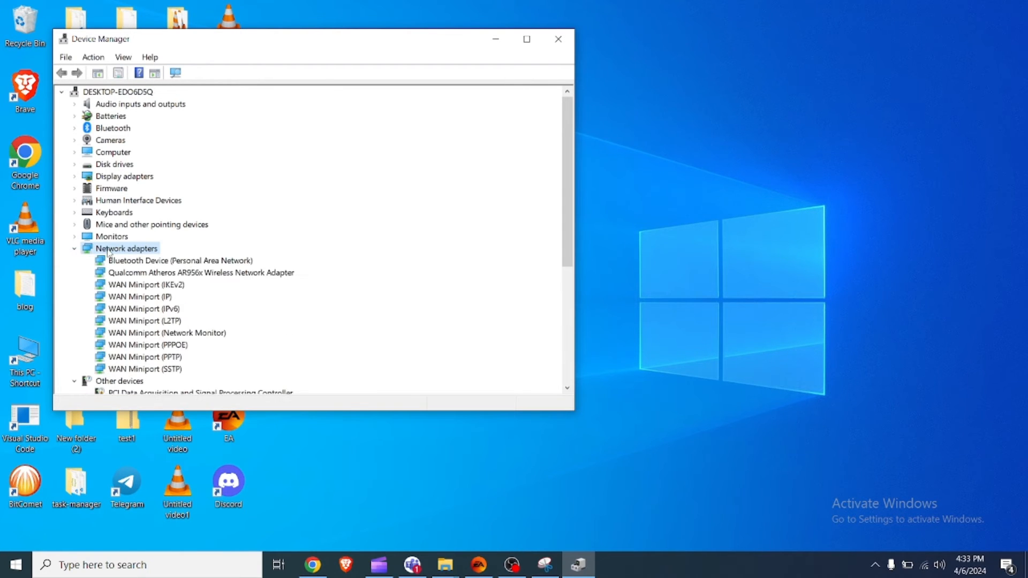
# - In Device Manager, show hidden devices so hidden network adapters are listed
pyautogui.click(123, 57)
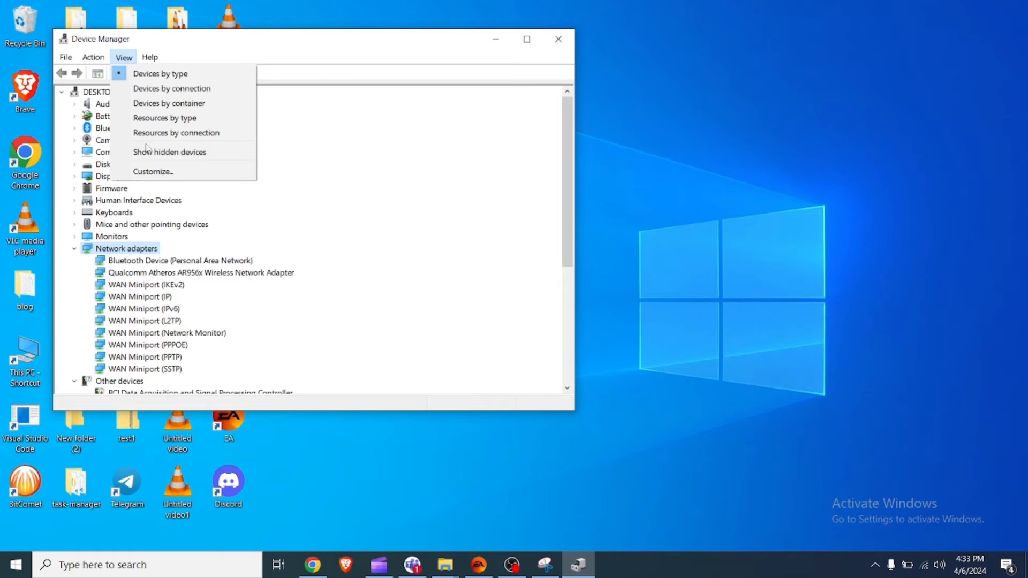
pyautogui.click(169, 151)
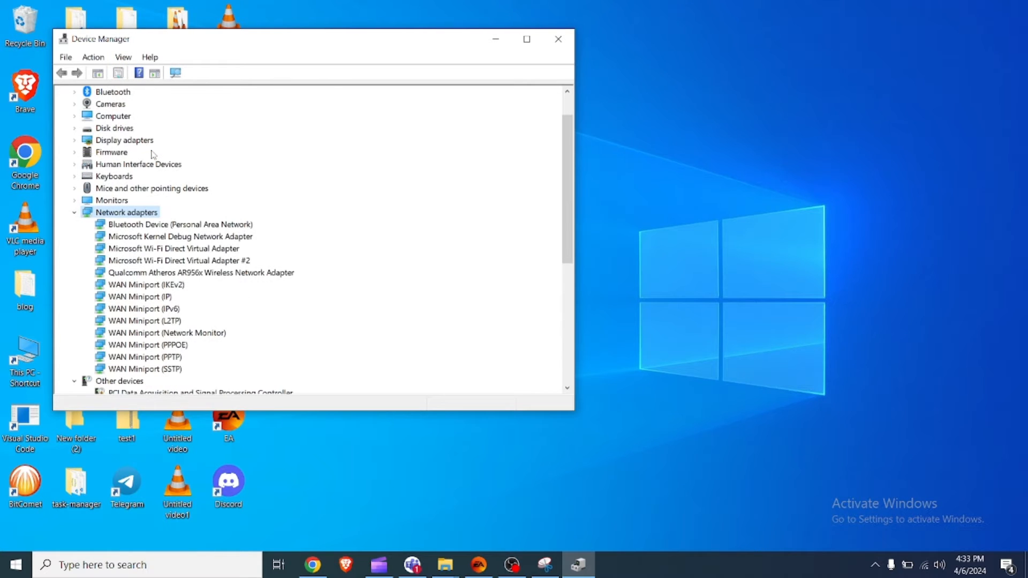
pyautogui.click(92, 57)
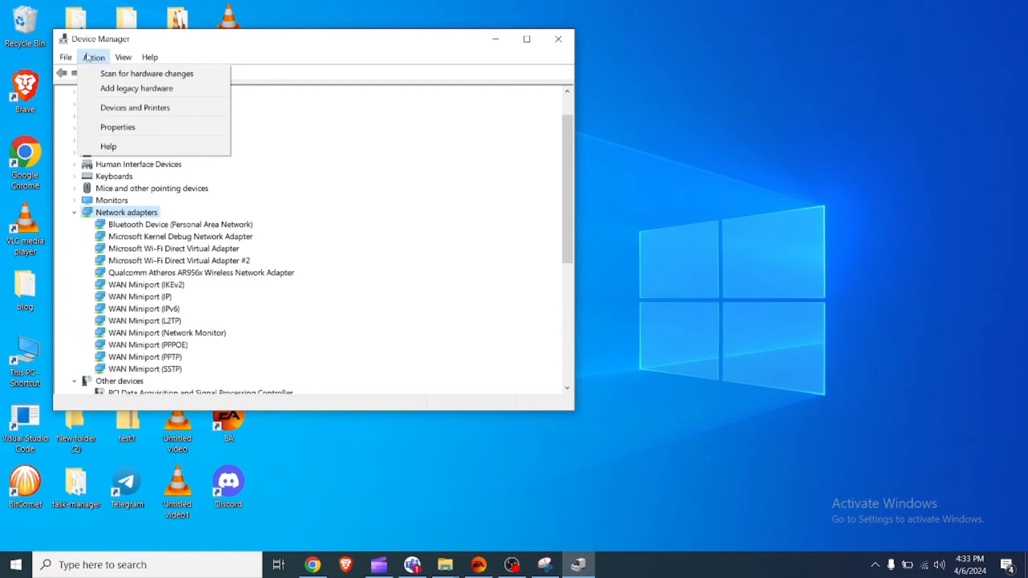
# - Start Add legacy hardware and choose manual selection from a list up to the driver step
pyautogui.click(136, 88)
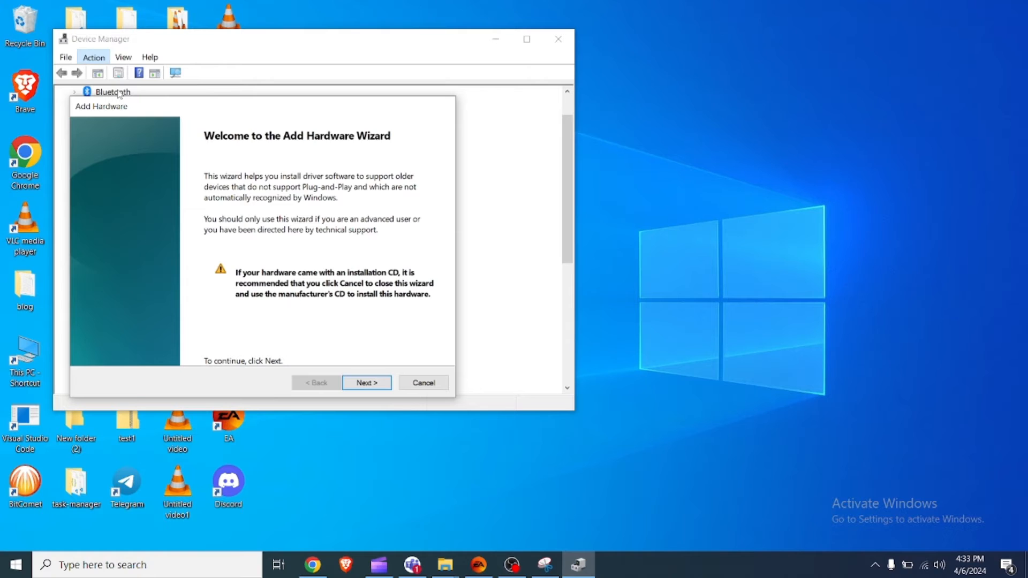
pyautogui.click(366, 382)
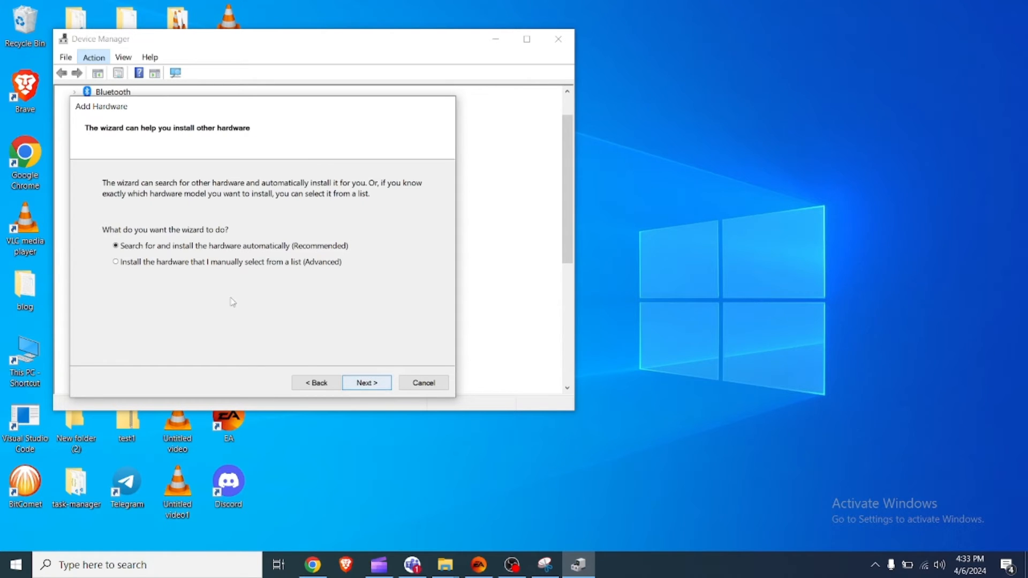
pyautogui.click(366, 382)
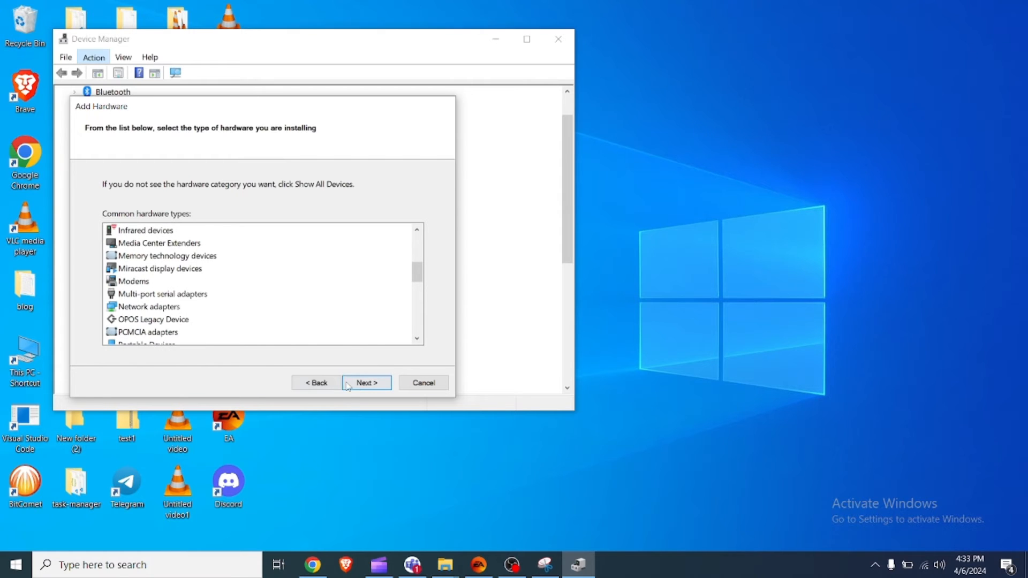
pyautogui.click(365, 383)
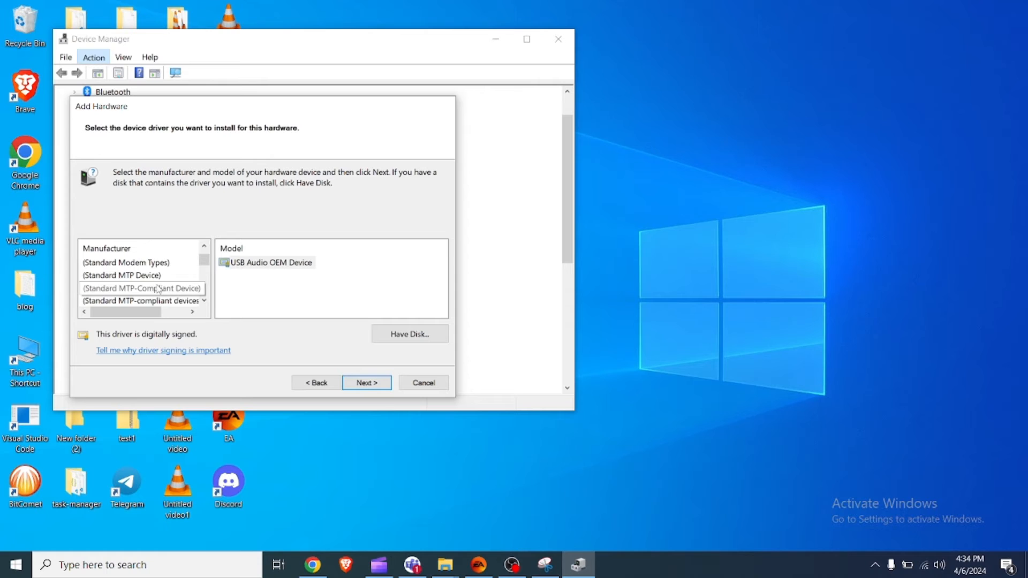
# - Select Microsoft as the manufacturer and browse its listed driver models
pyautogui.scroll(-3)
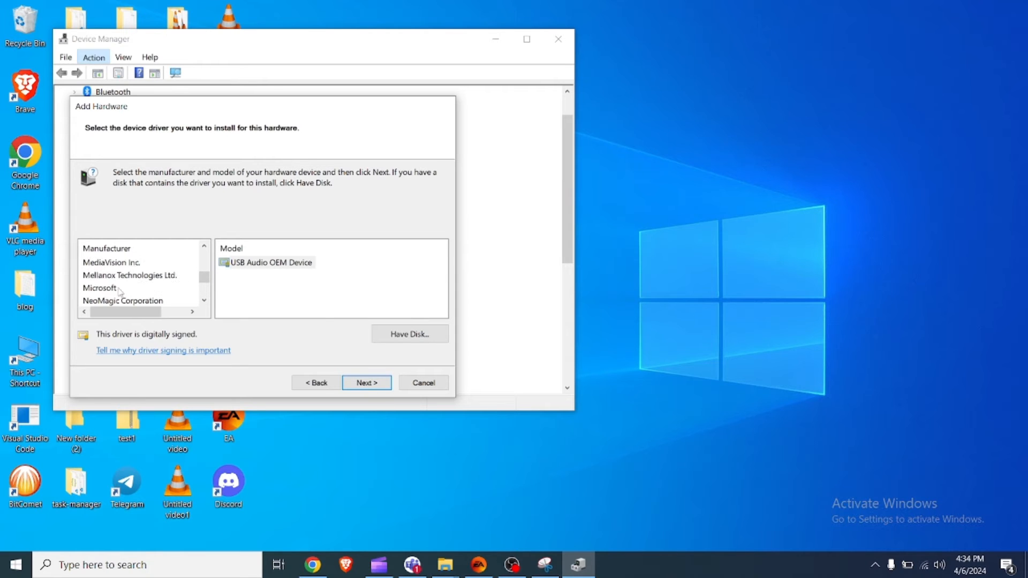
pyautogui.click(100, 288)
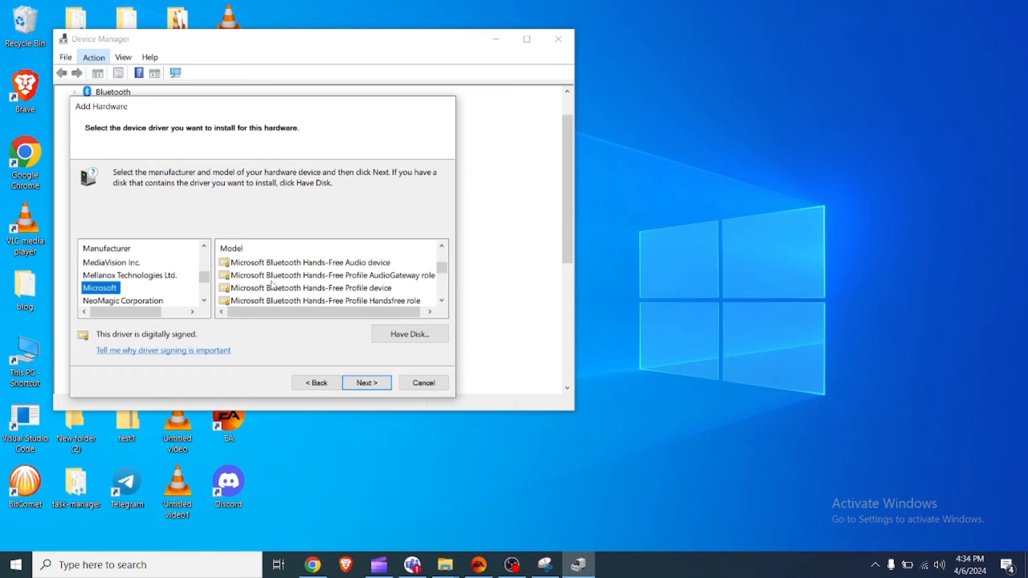
pyautogui.scroll(-3)
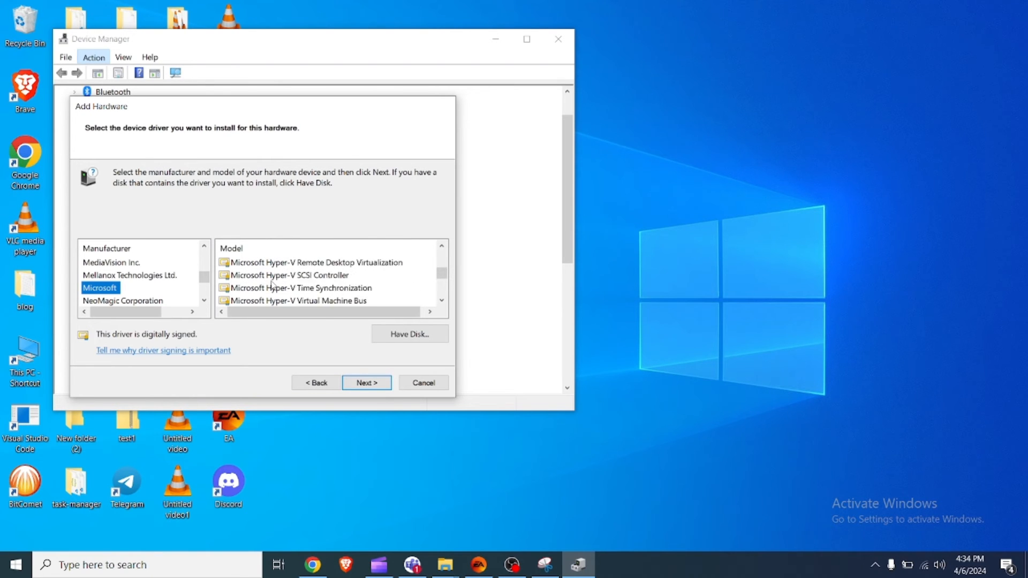
pyautogui.scroll(-3)
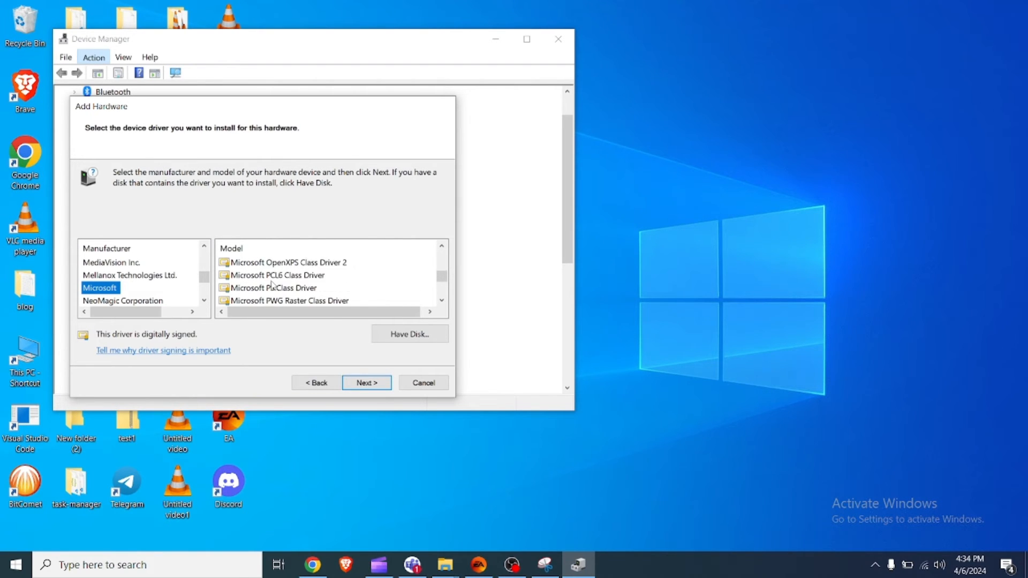
pyautogui.scroll(-3)
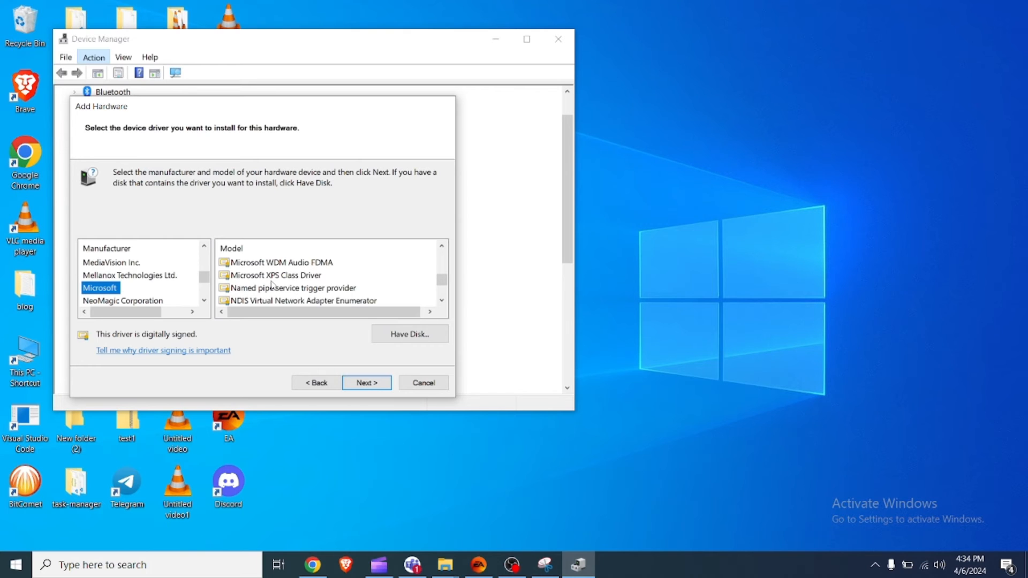